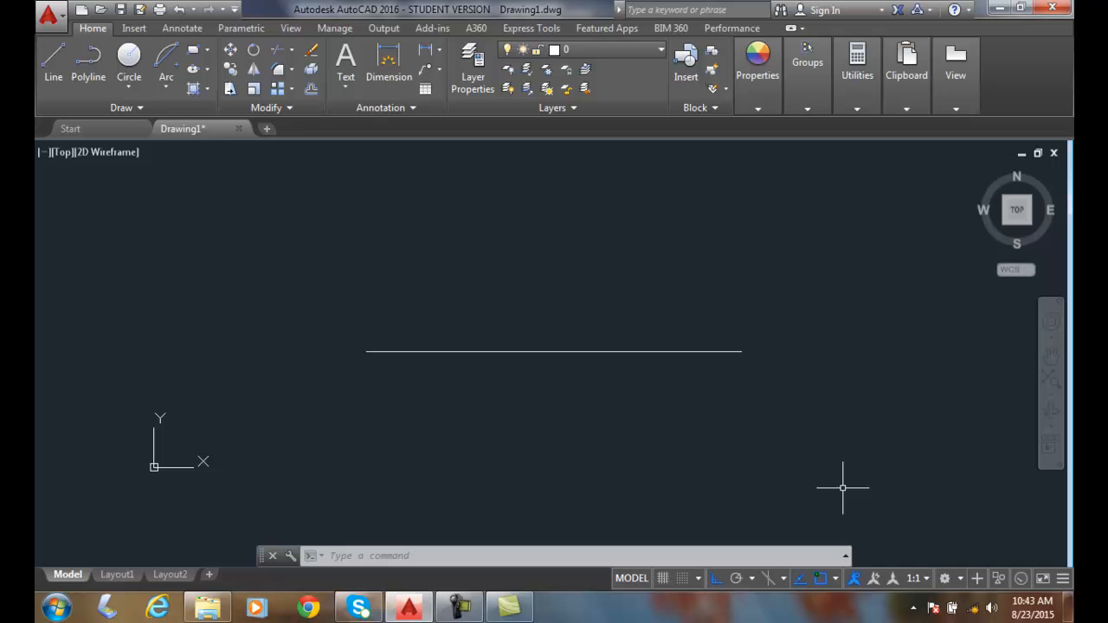
mouse_move(857, 481)
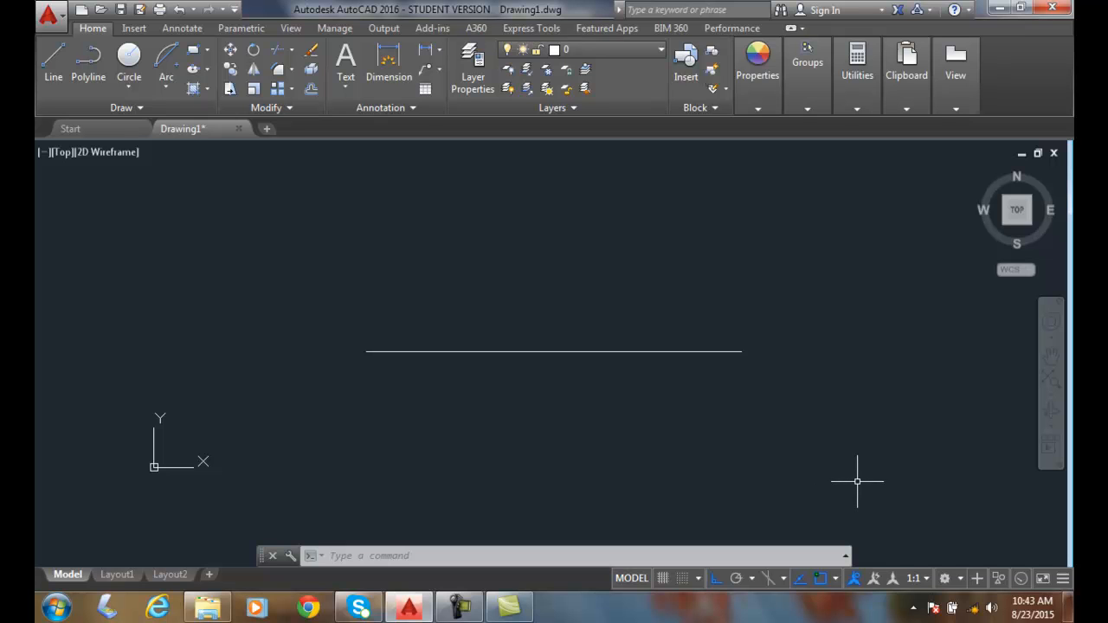
mouse_move(578, 378)
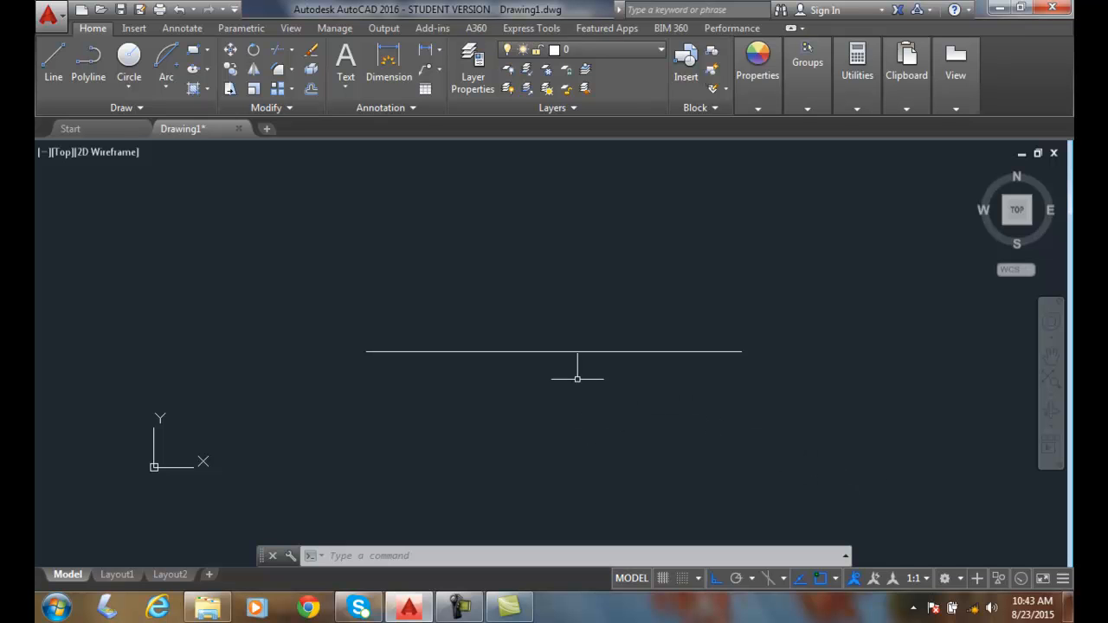
mouse_move(163, 145)
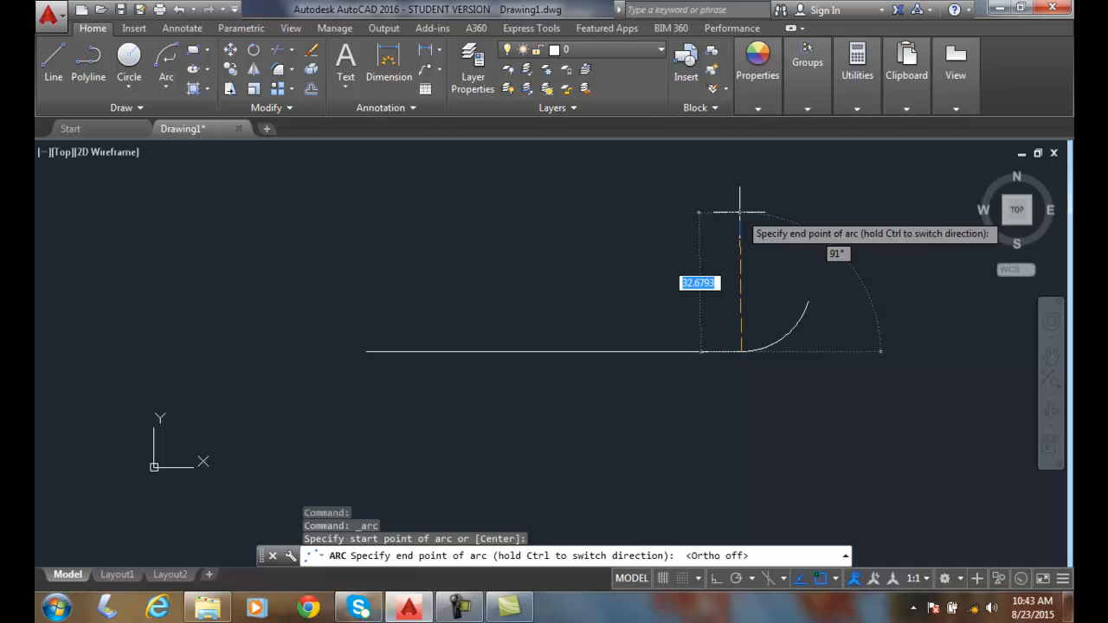
mouse_move(751, 234)
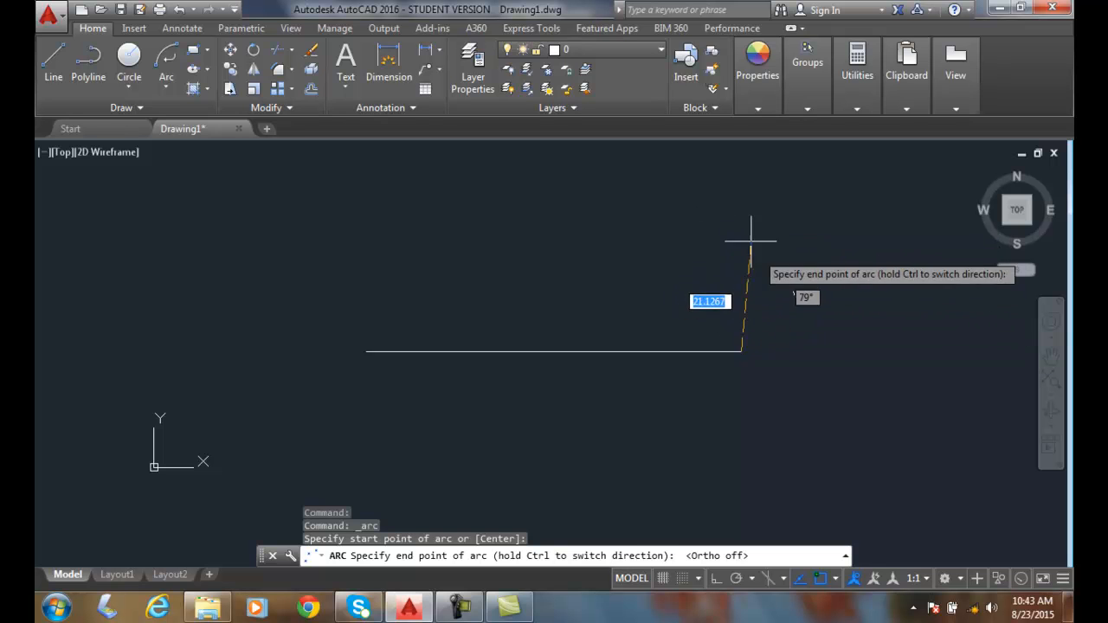
mouse_move(709, 211)
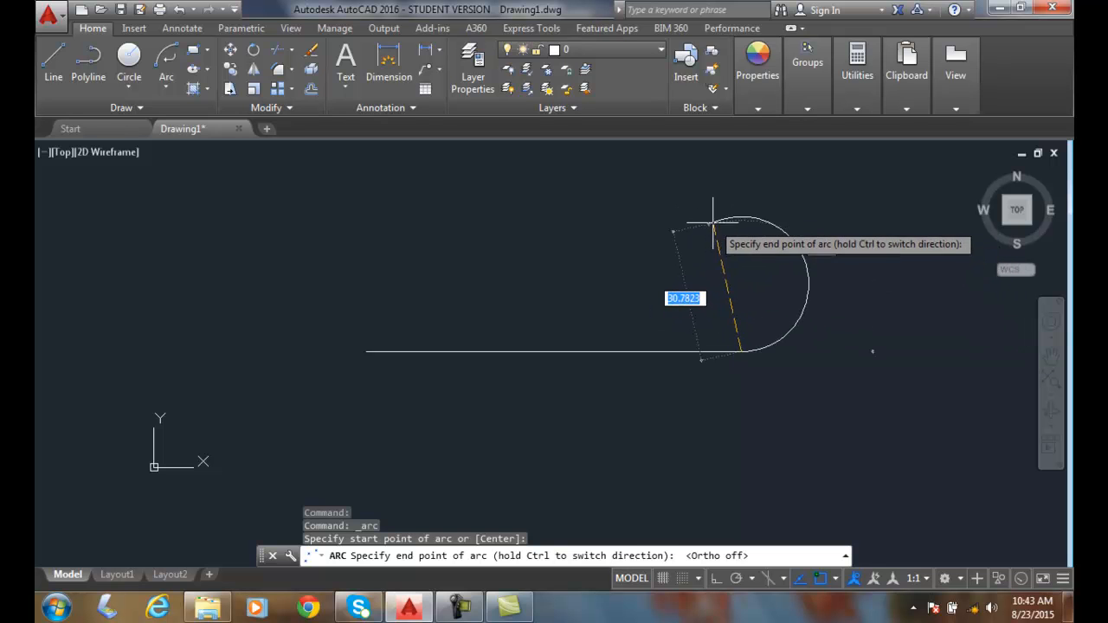
mouse_move(741, 214)
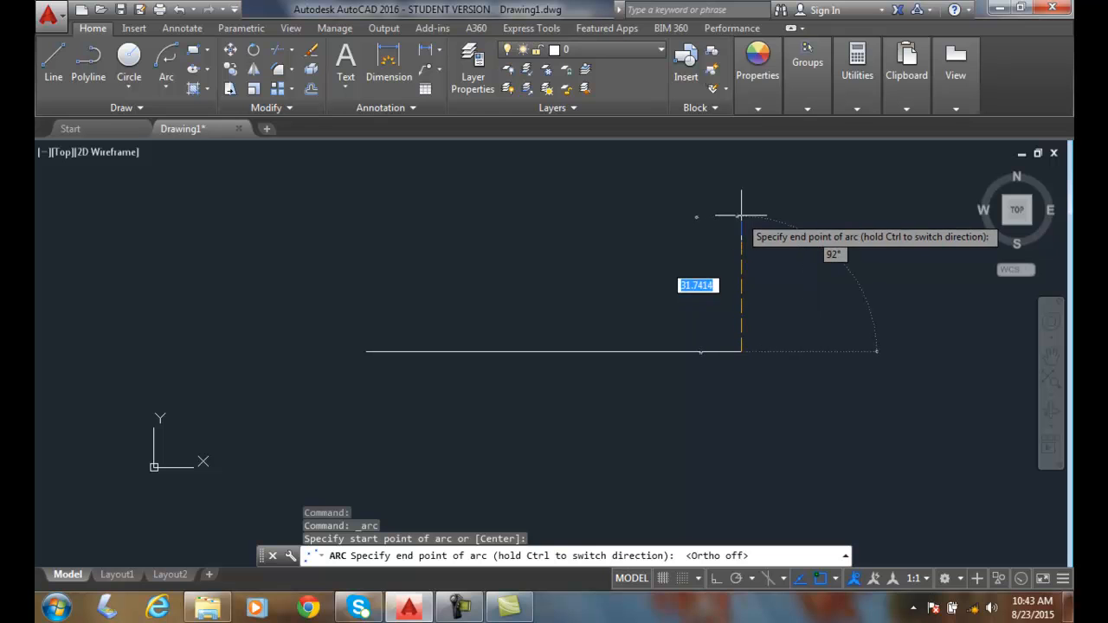
mouse_move(753, 216)
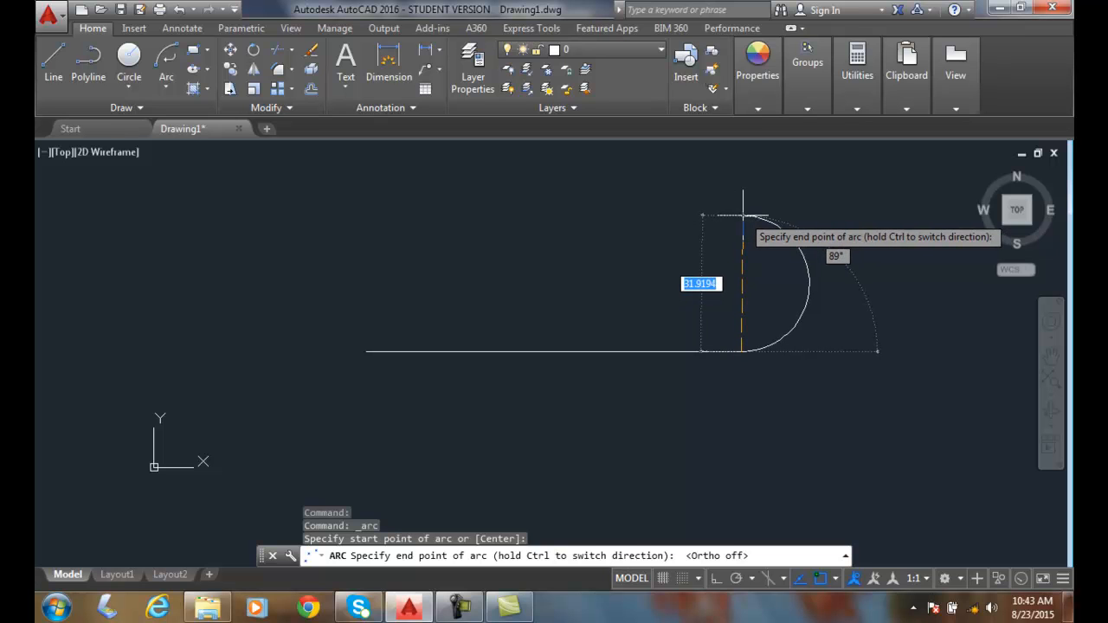
Draw a 180° continued arc from the line's right end, entering distance 30 upward.
text(3)
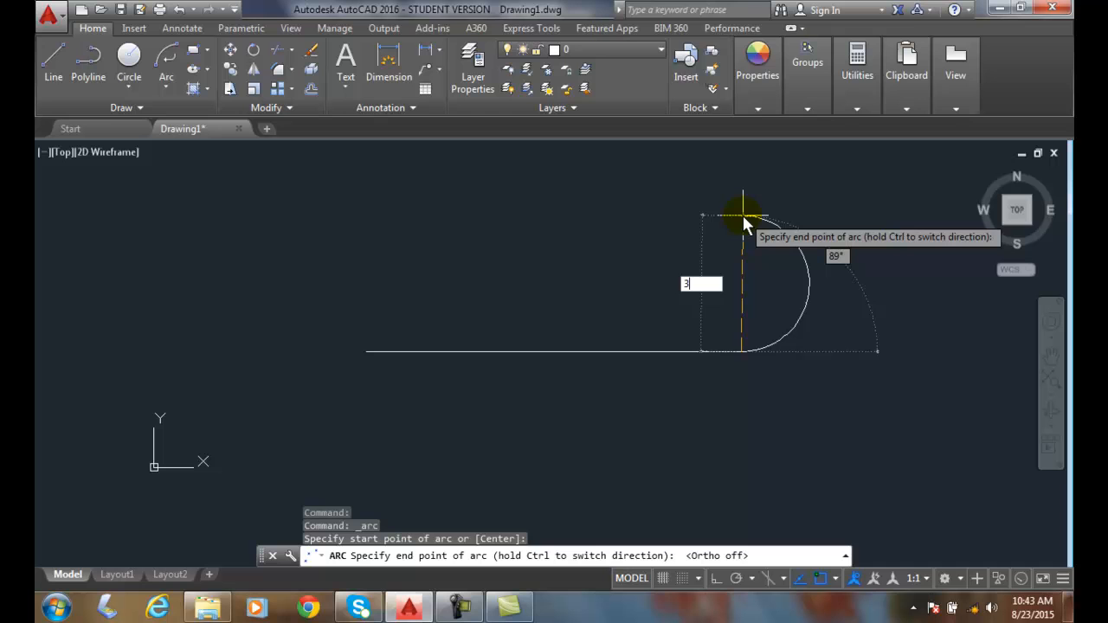
text(0)
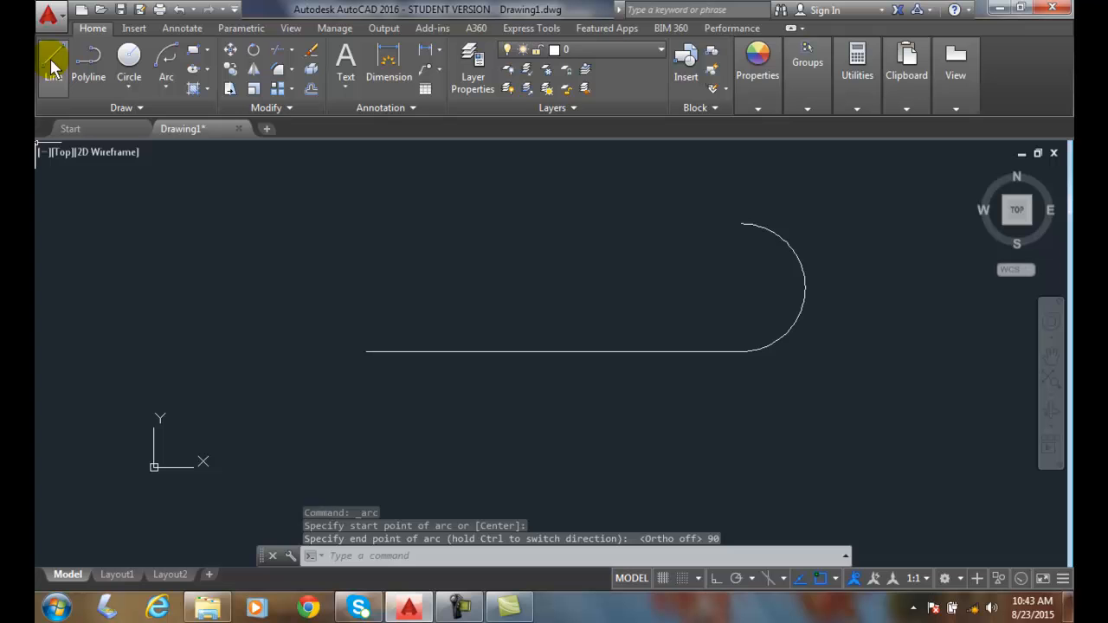
Draw the top line leftward from the arc's upper end, level with the bottom line's start.
click(52, 55)
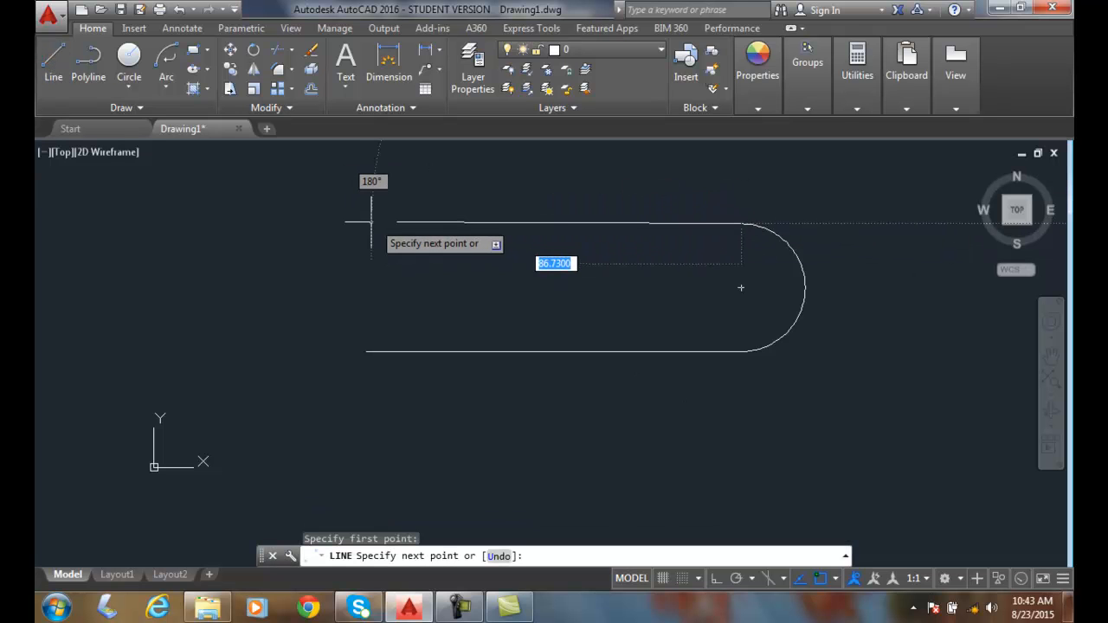
click(372, 223)
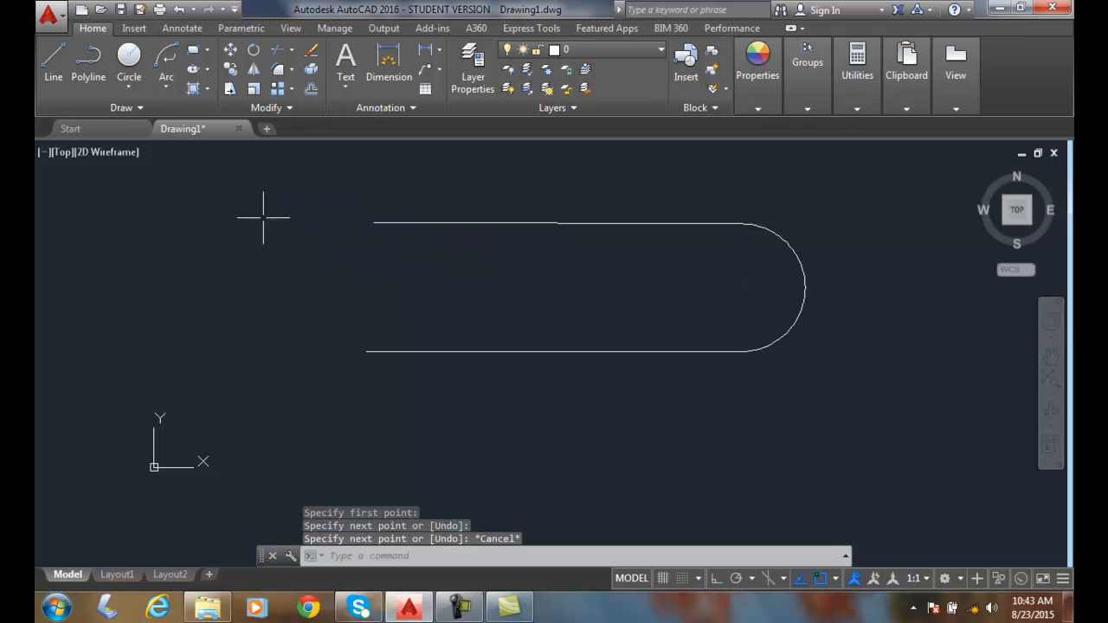
mouse_move(166, 76)
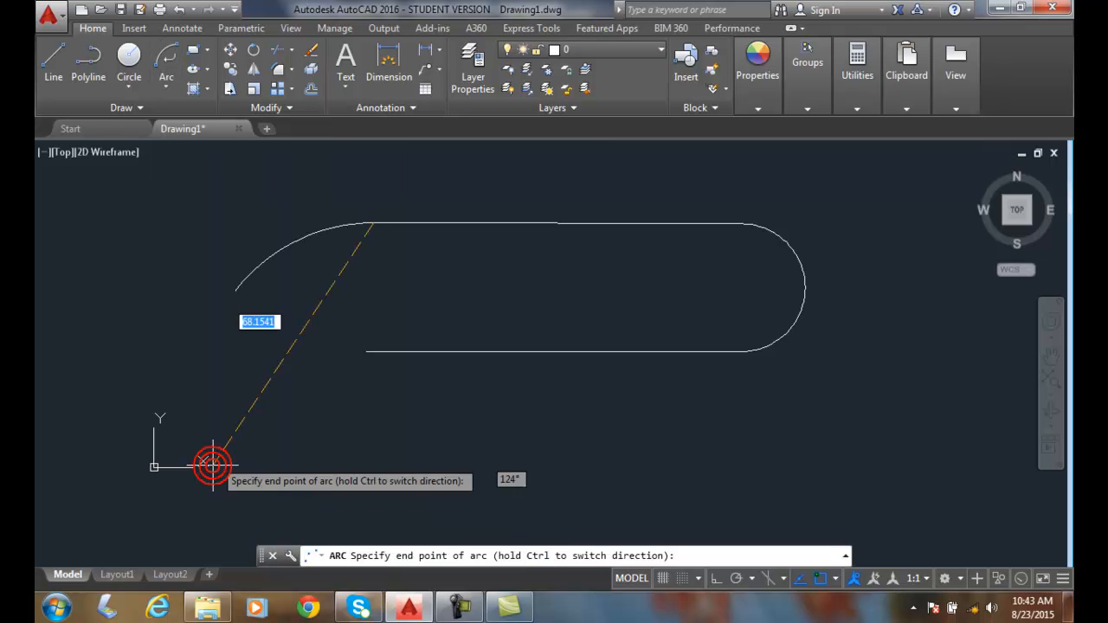
mouse_move(311, 342)
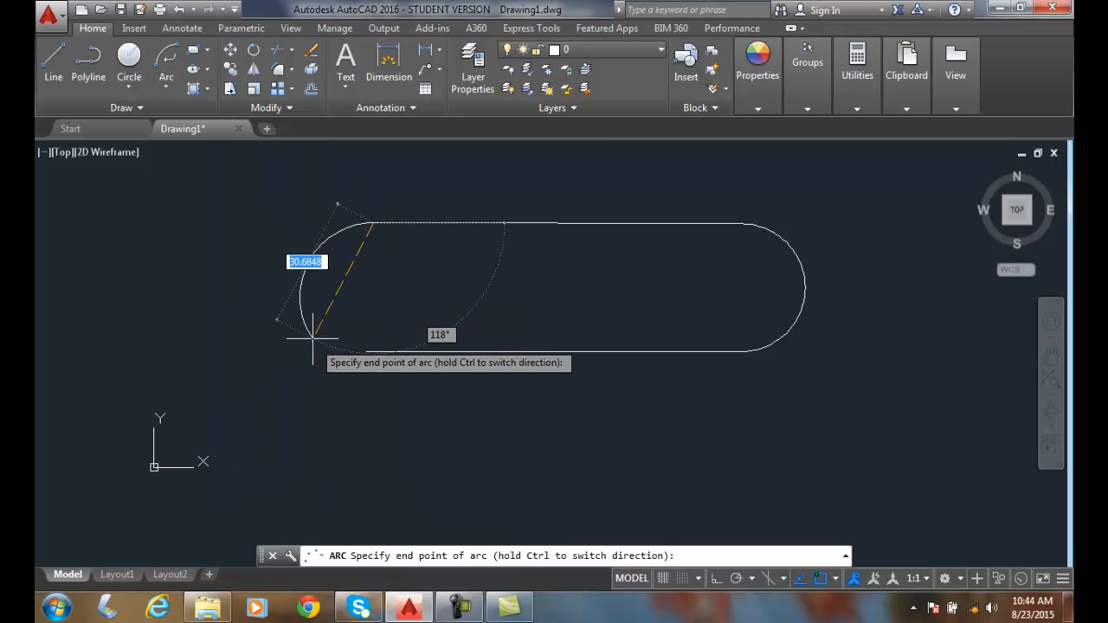
mouse_move(338, 347)
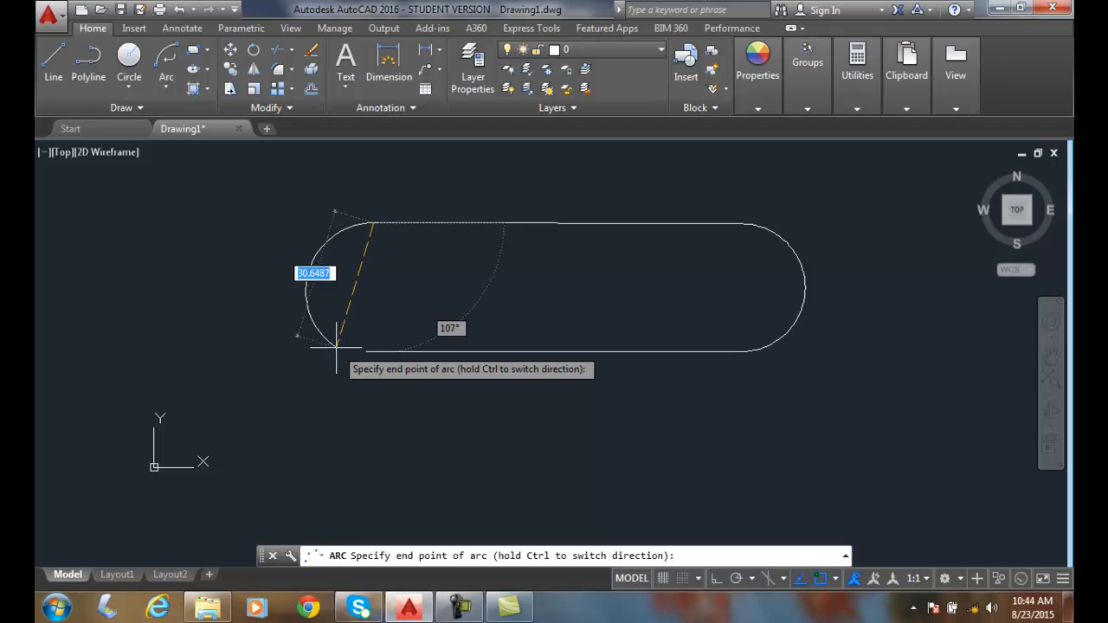
mouse_move(367, 350)
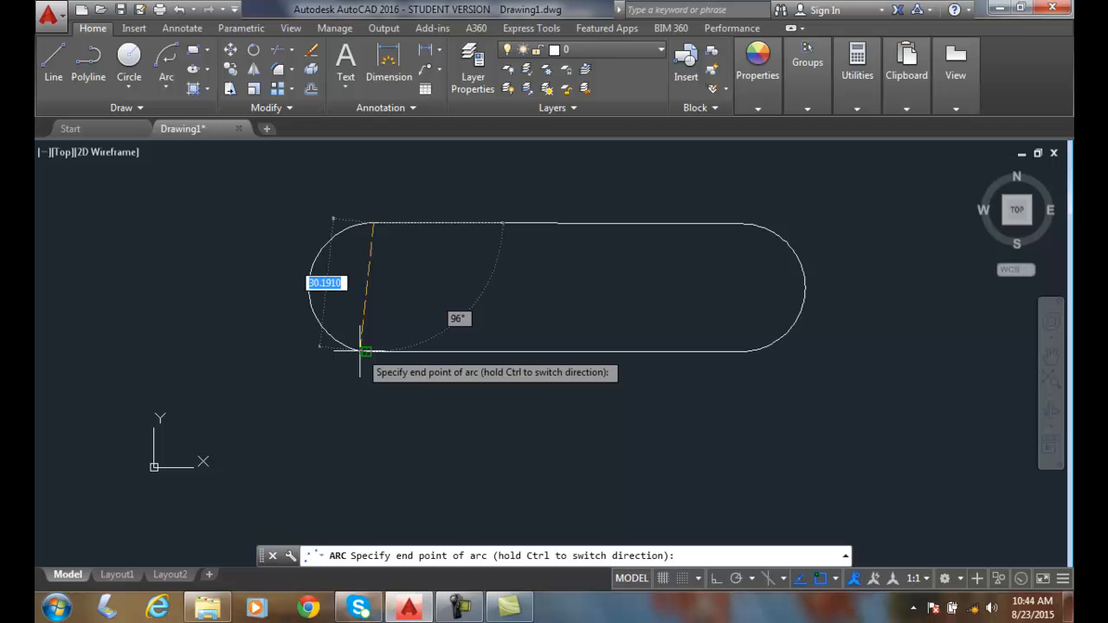
mouse_move(338, 350)
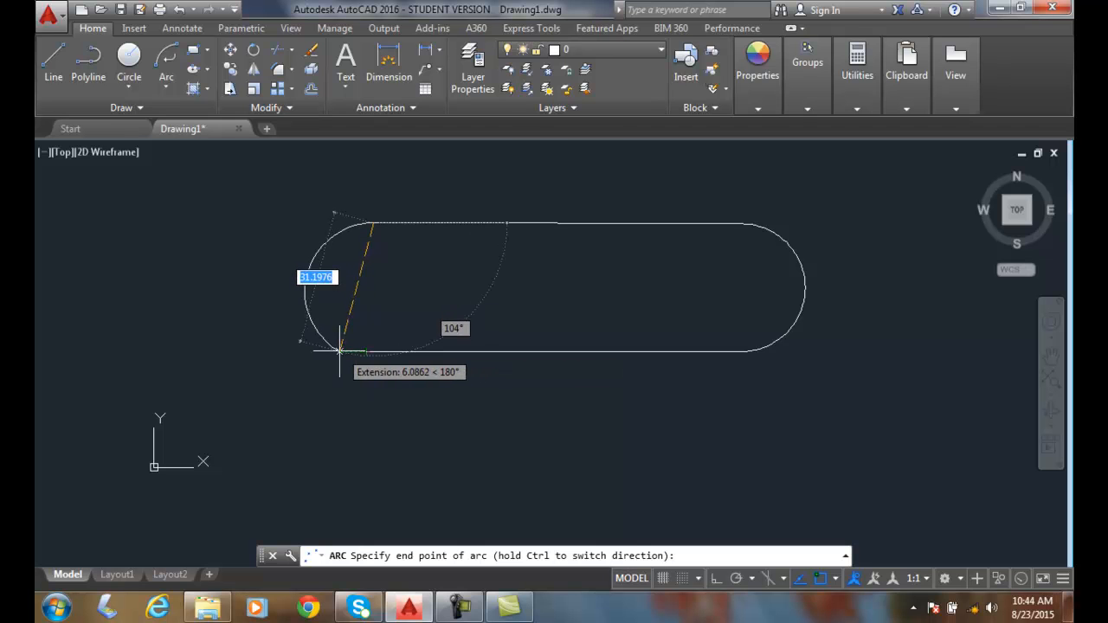
mouse_move(339, 358)
text(90)
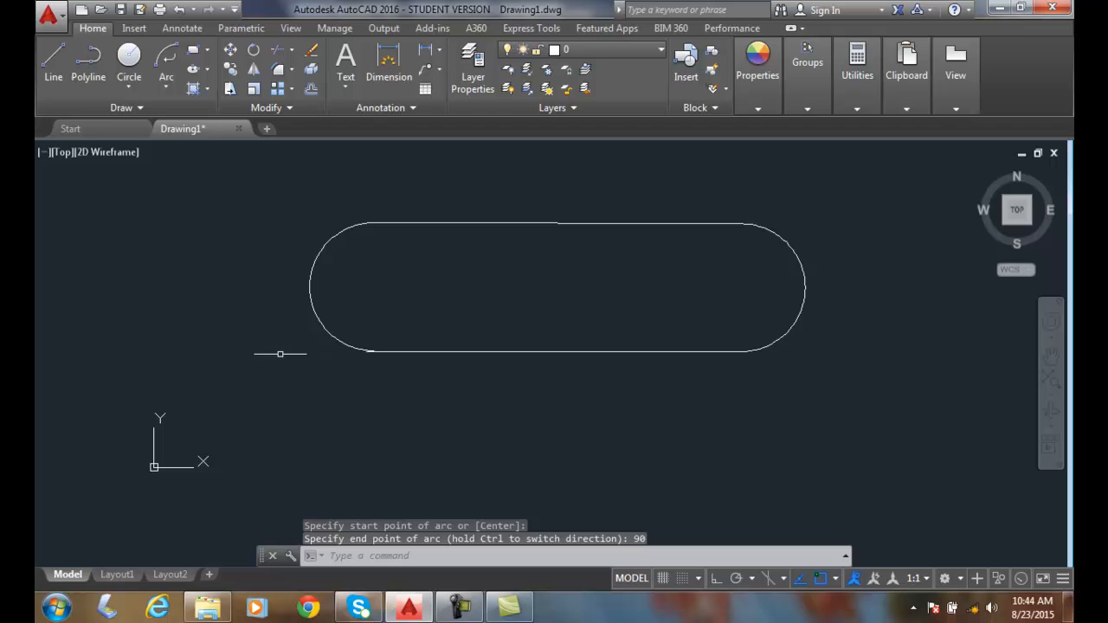
mouse_move(270, 279)
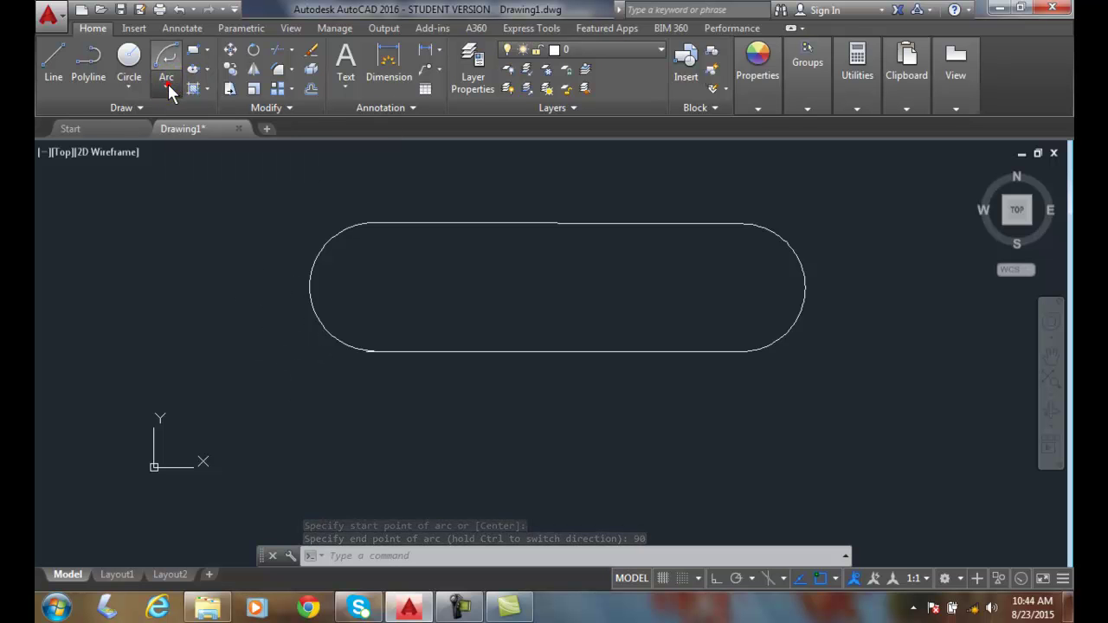
Start a 3-point arc below the slot near the origin.
click(166, 90)
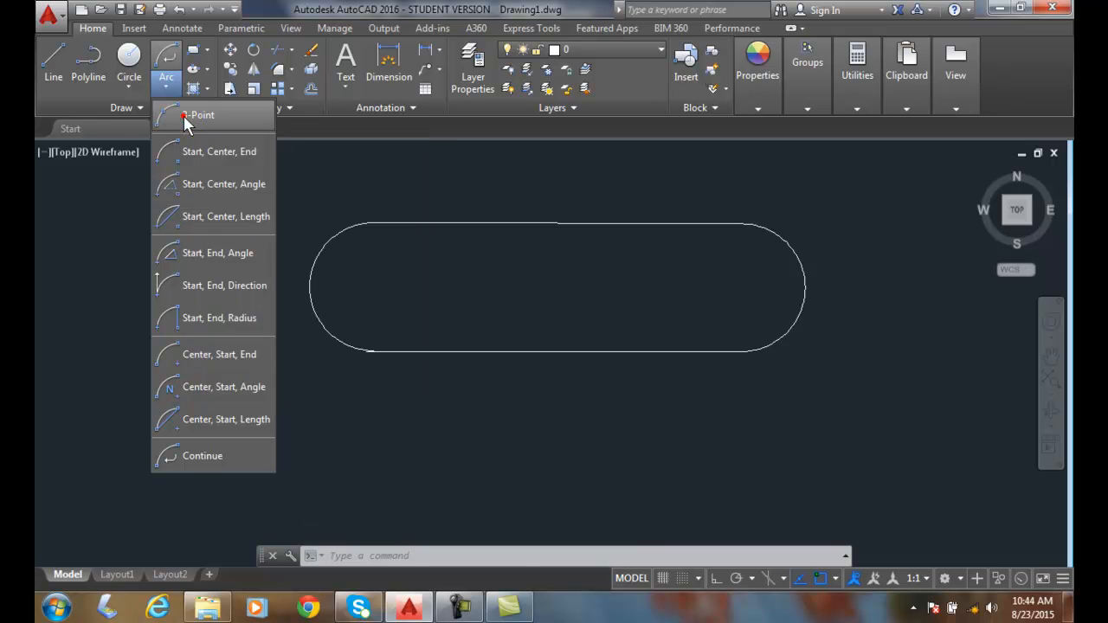
click(201, 114)
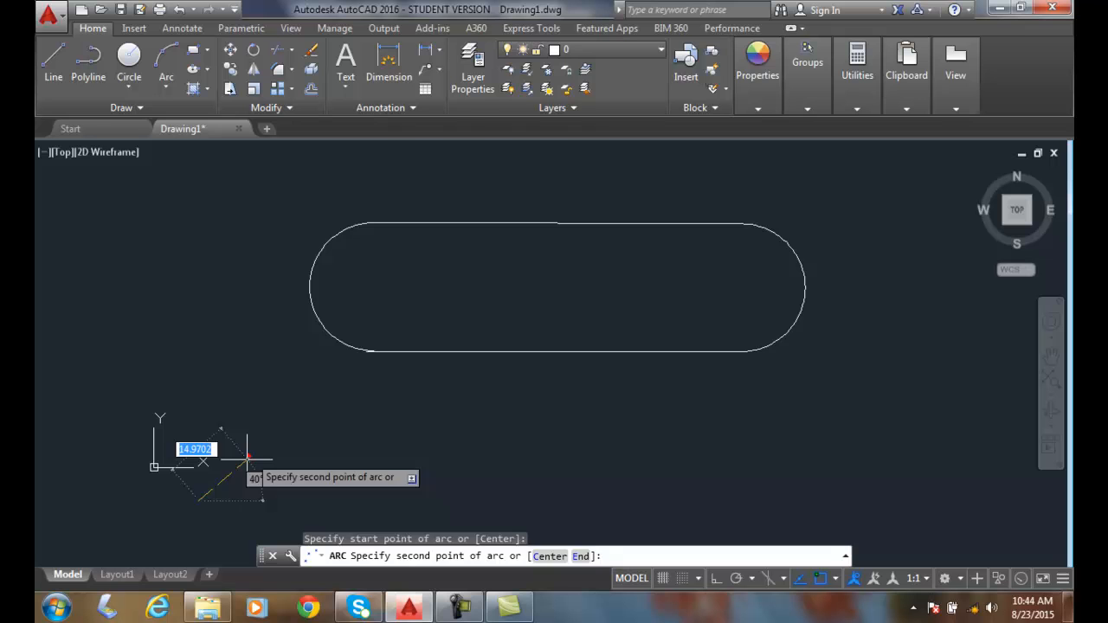
click(214, 169)
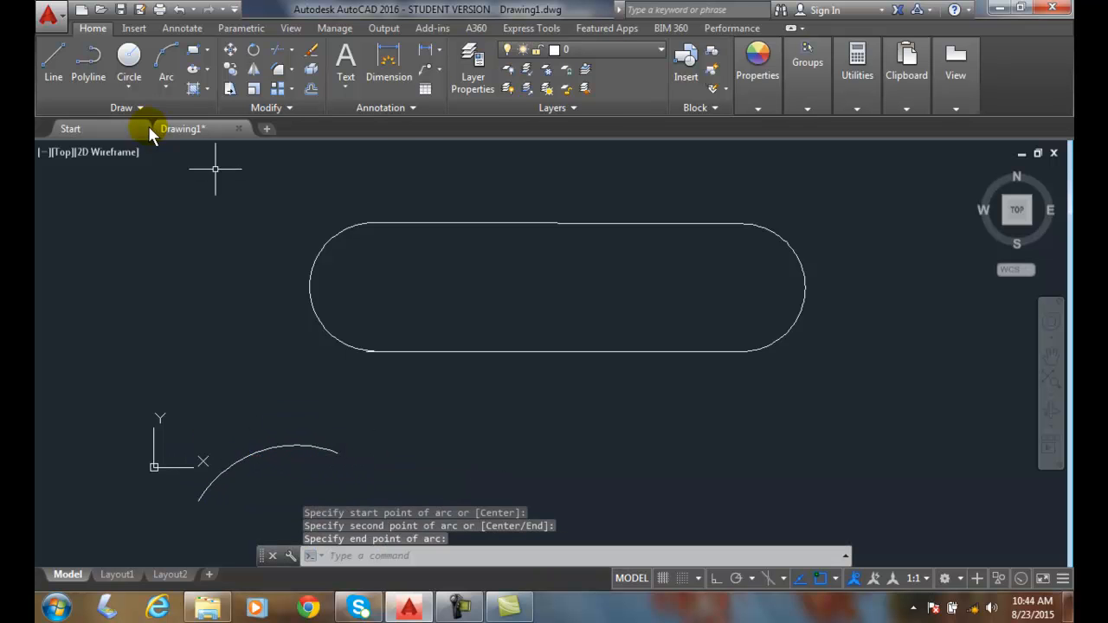
Extend the lower arc with two tangent continued arcs ending to the lower right.
click(166, 65)
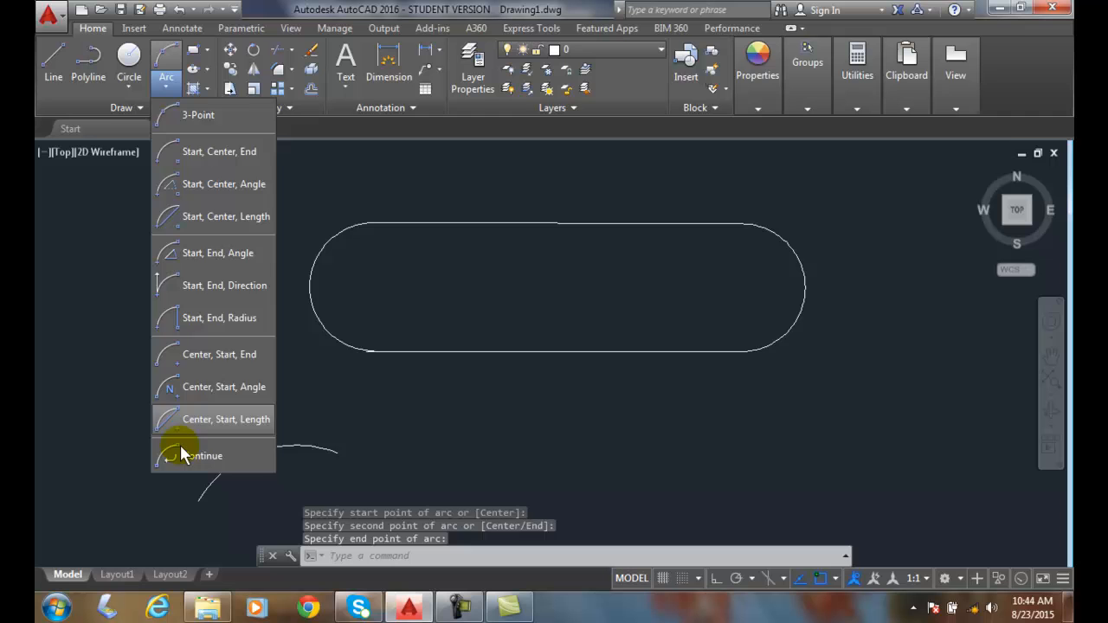
click(205, 456)
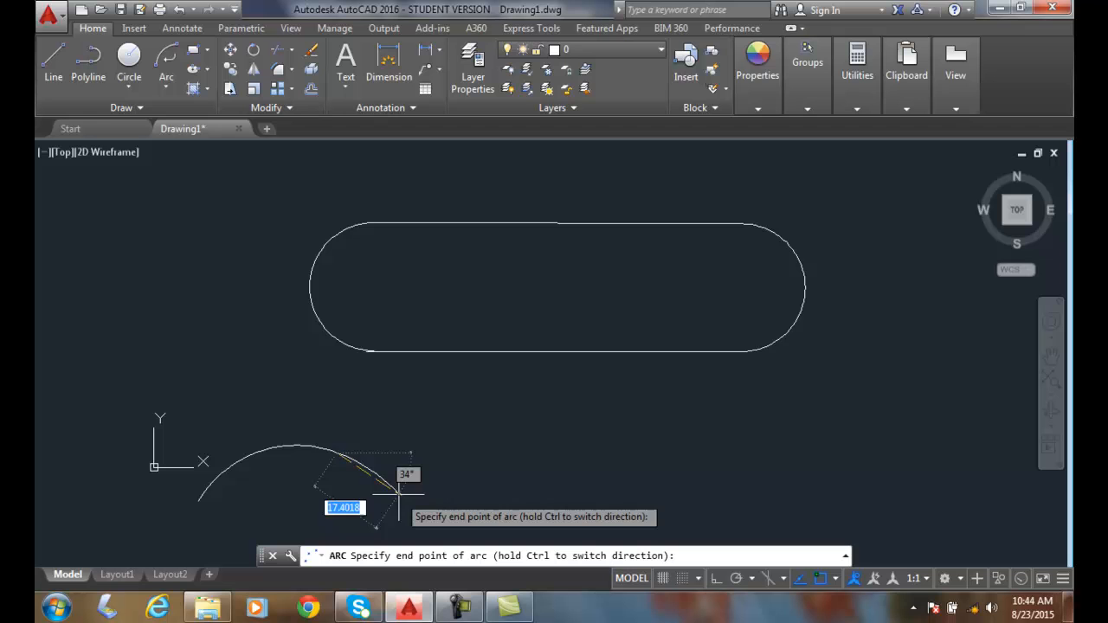
mouse_move(337, 436)
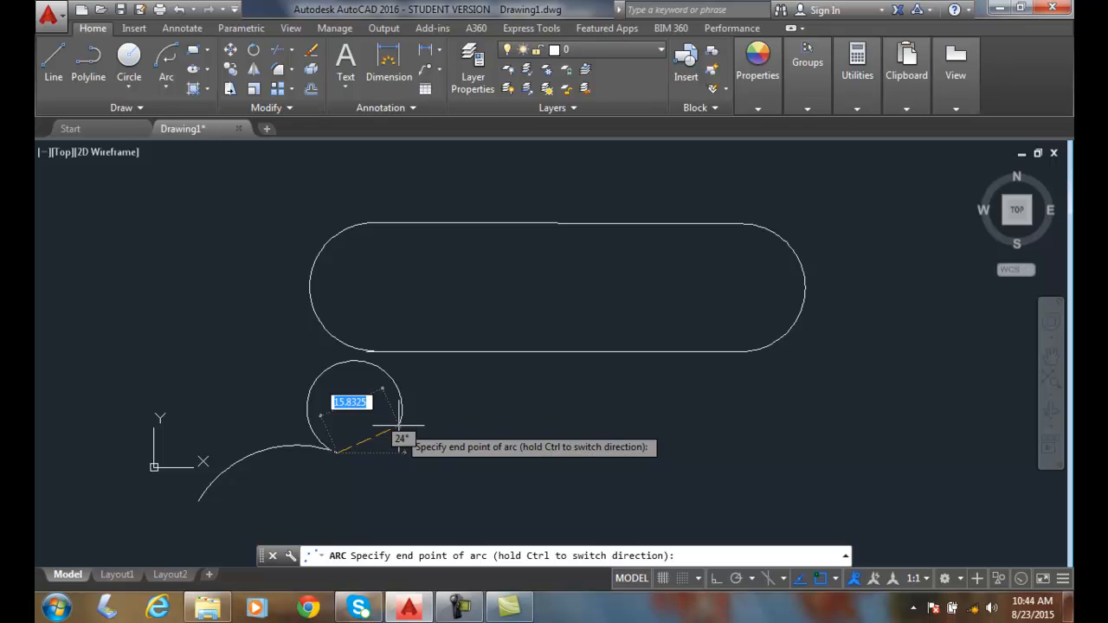
mouse_move(424, 454)
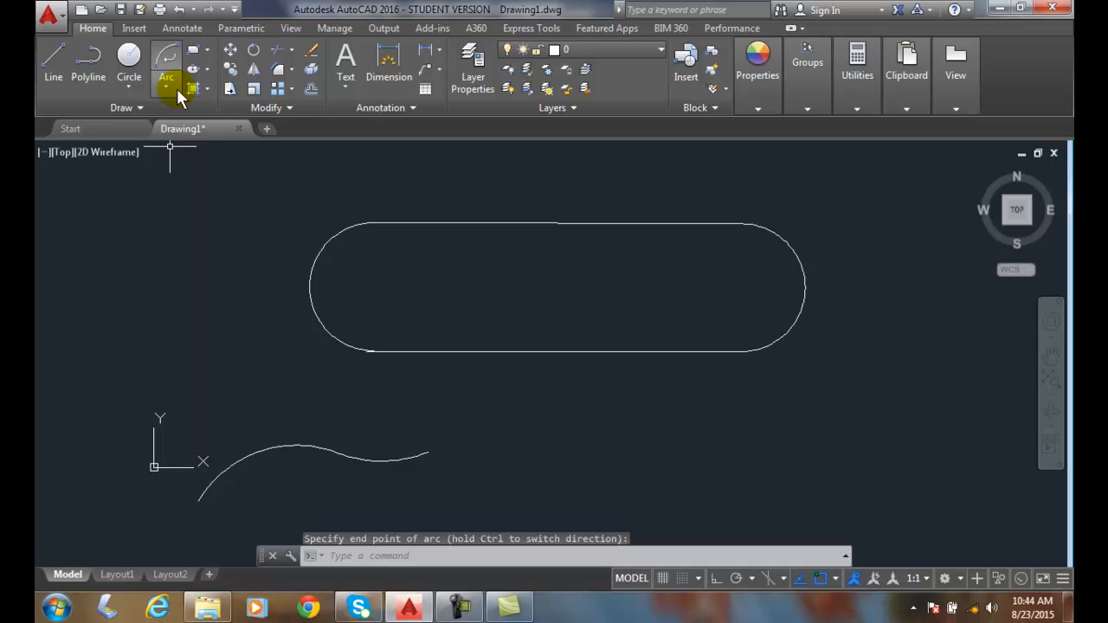
click(166, 90)
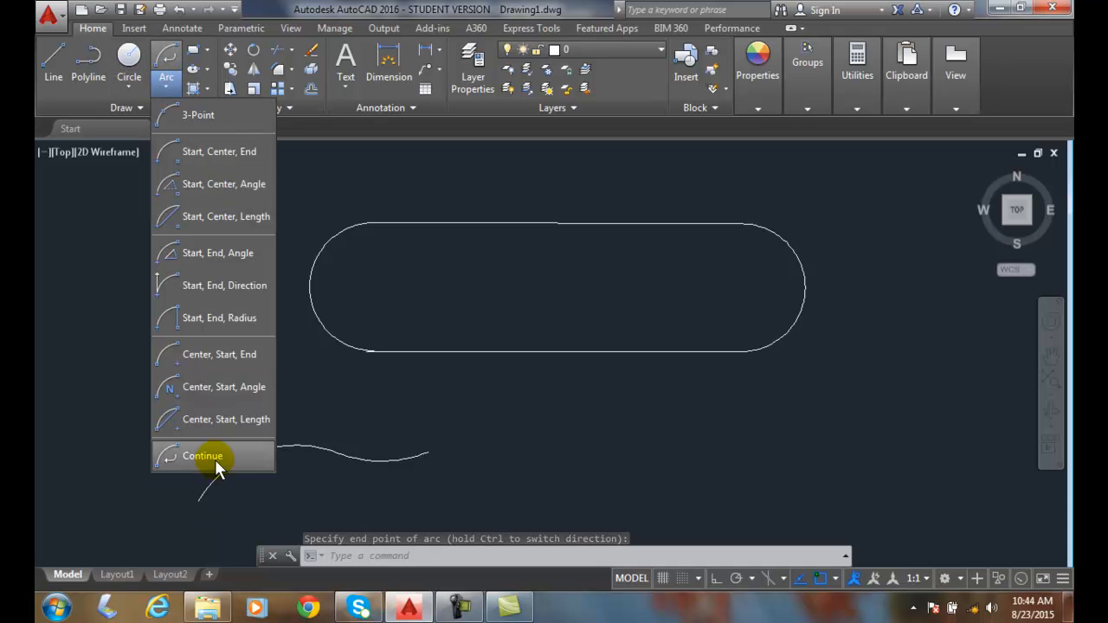
click(202, 457)
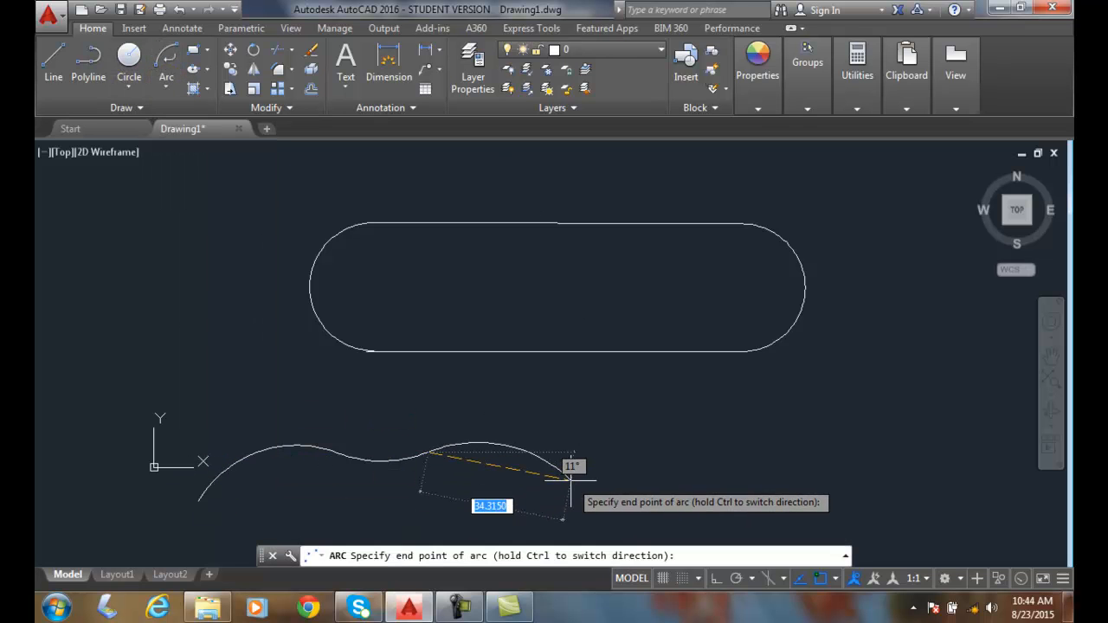
click(563, 481)
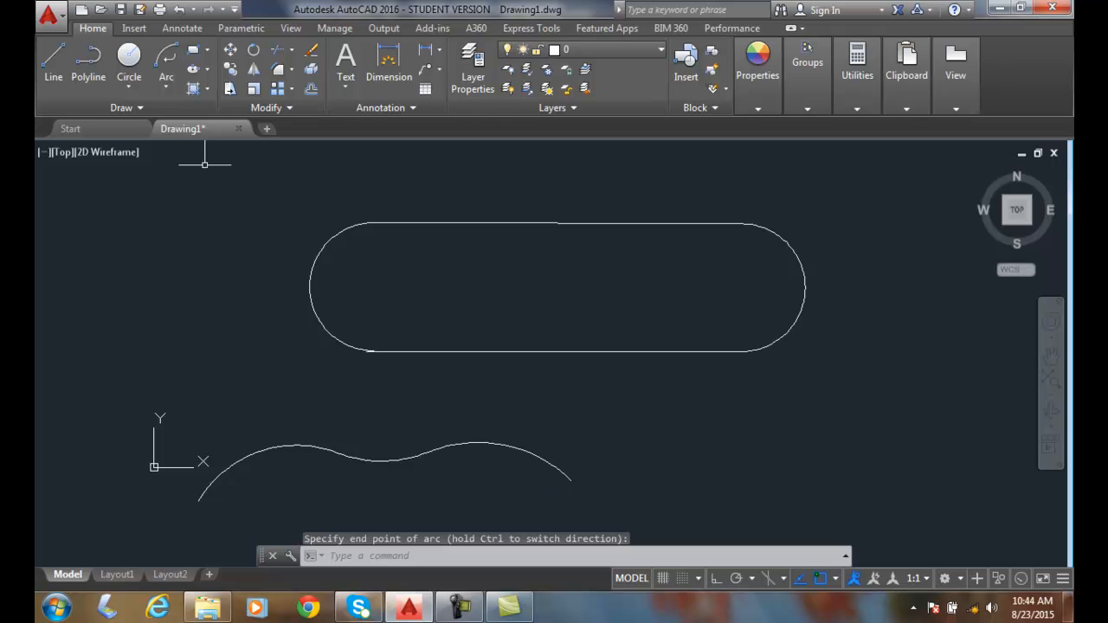
Add one more tangent continued arc to the curve's right end and cancel the command.
click(166, 77)
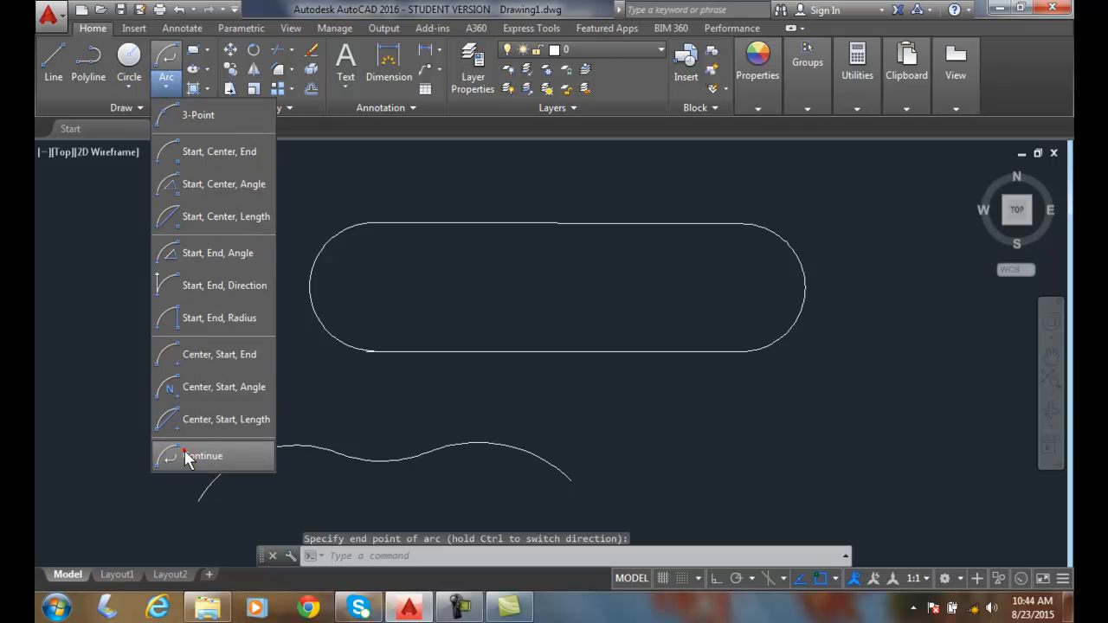
click(204, 455)
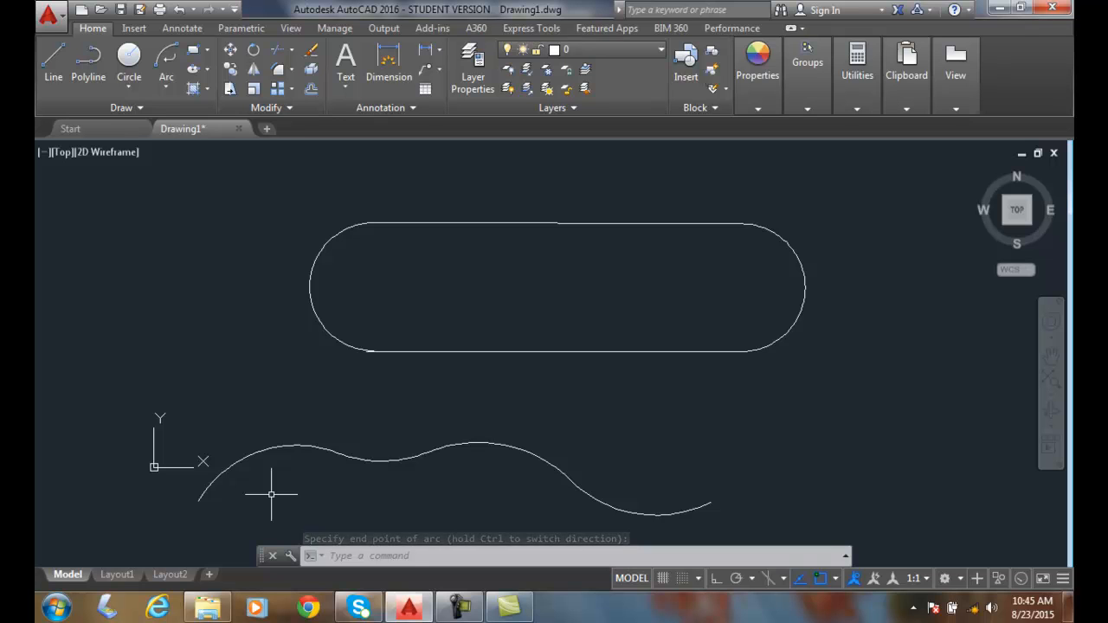
key(Escape)
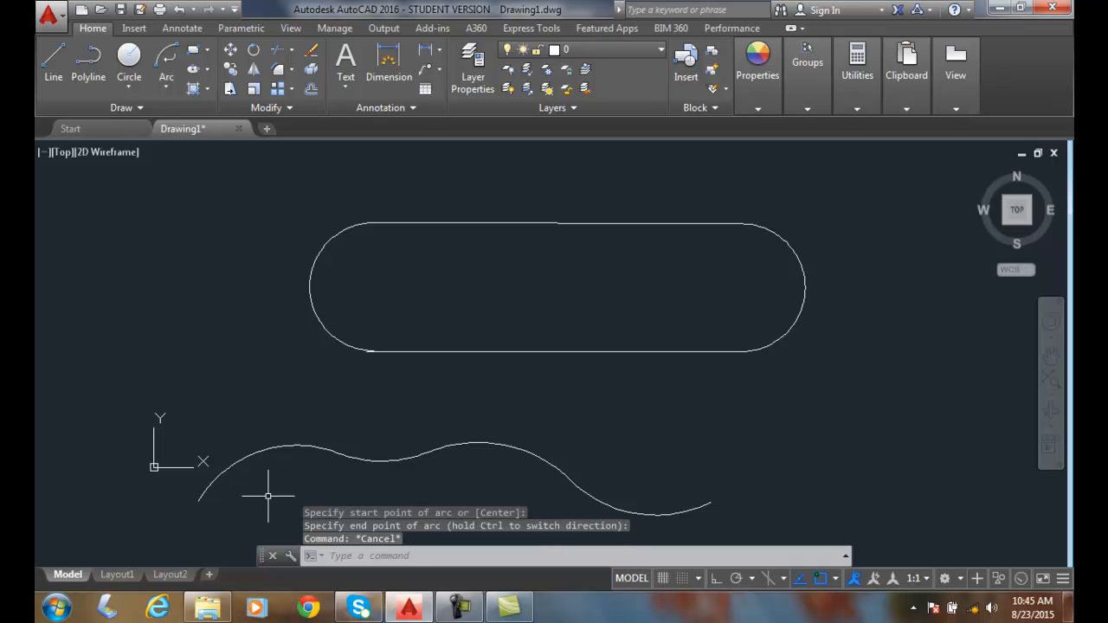